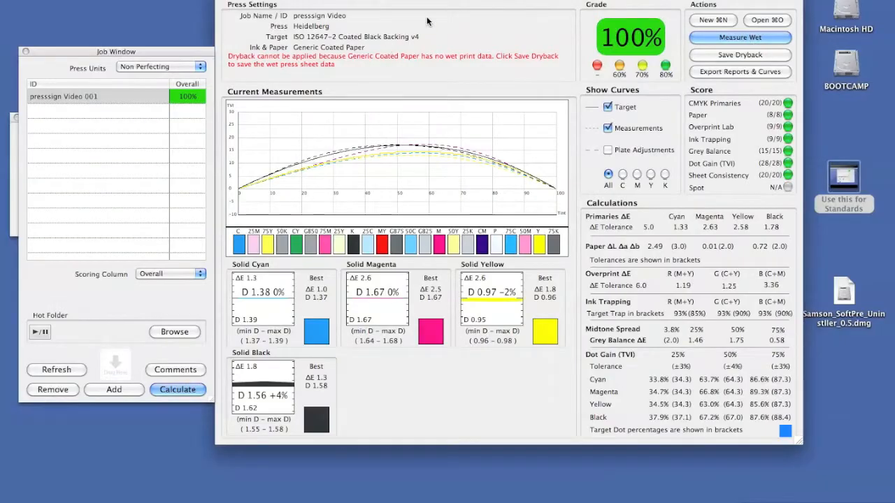
mouse_move(428, 12)
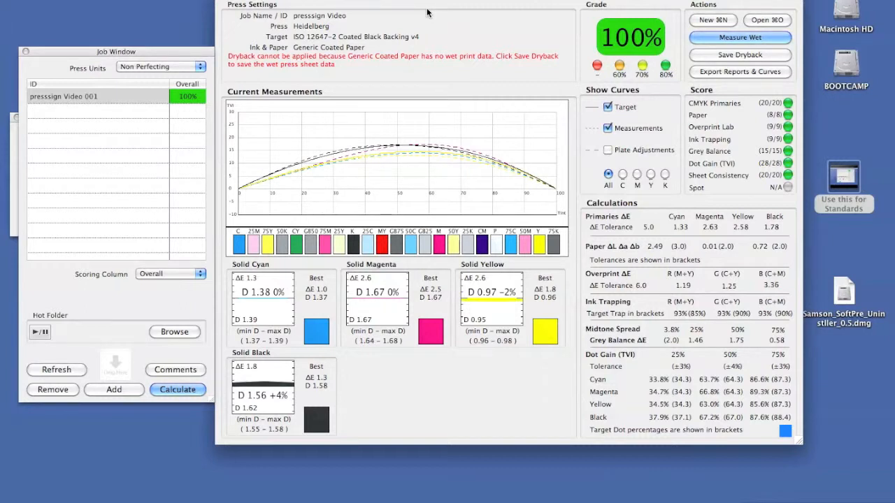
mouse_move(746, 37)
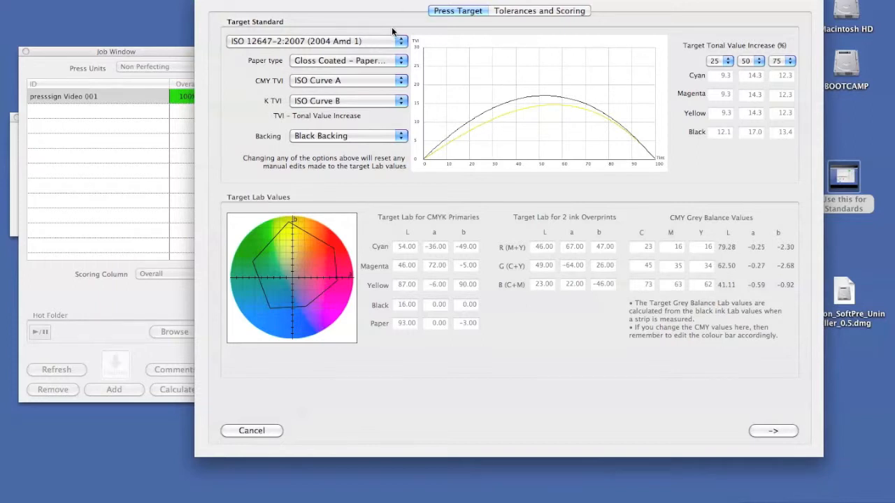
- Set the target standard to Import from ICC Profile and load ISOcoated_v2_eci.icc
click(317, 41)
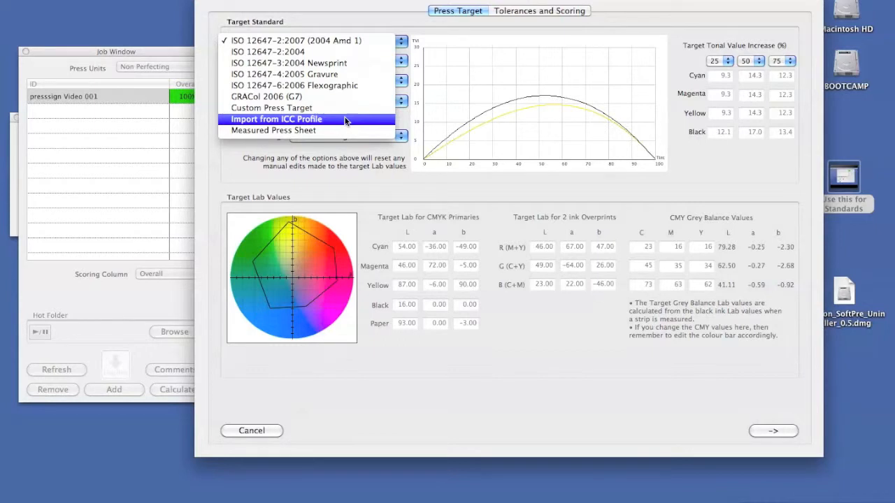
click(277, 118)
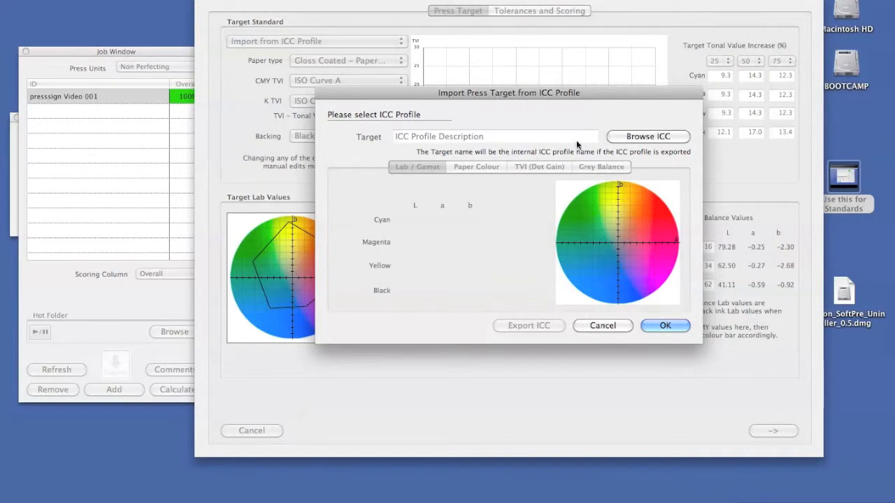
click(646, 137)
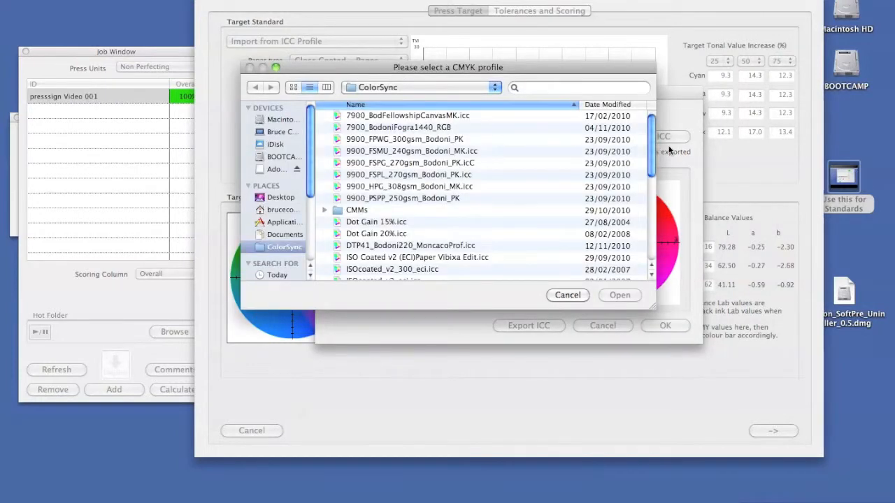
scroll(down, 3)
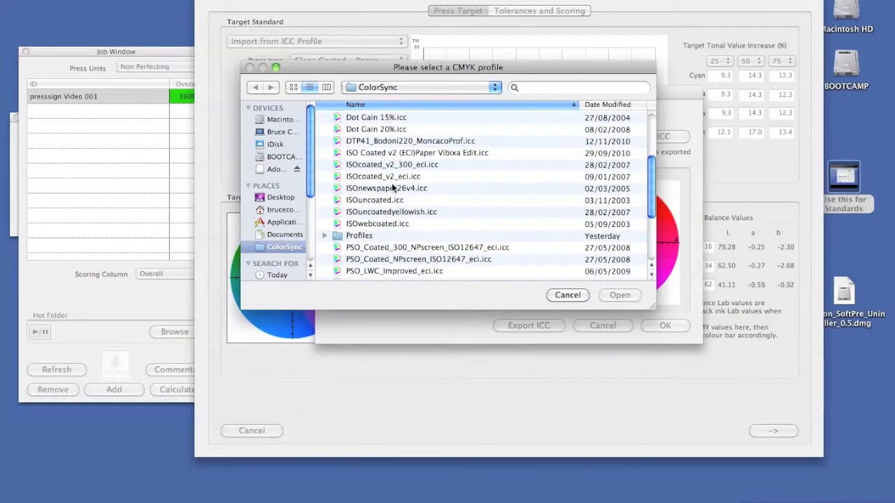
click(383, 176)
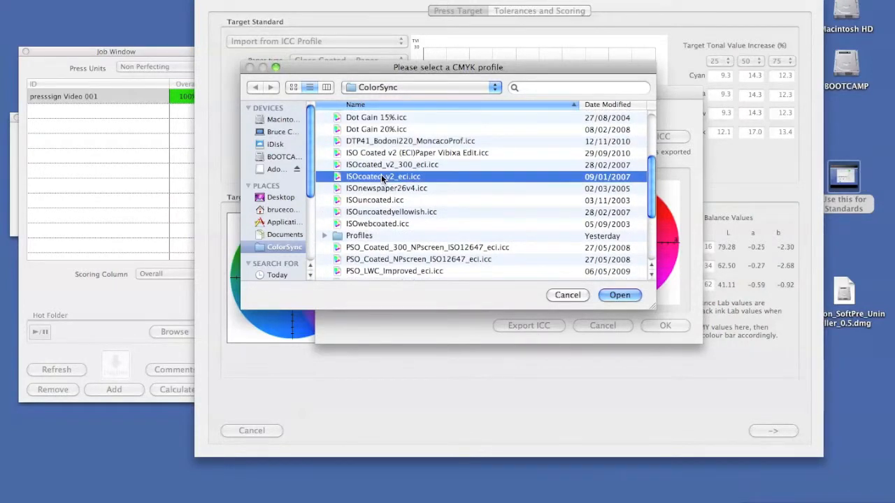
click(618, 293)
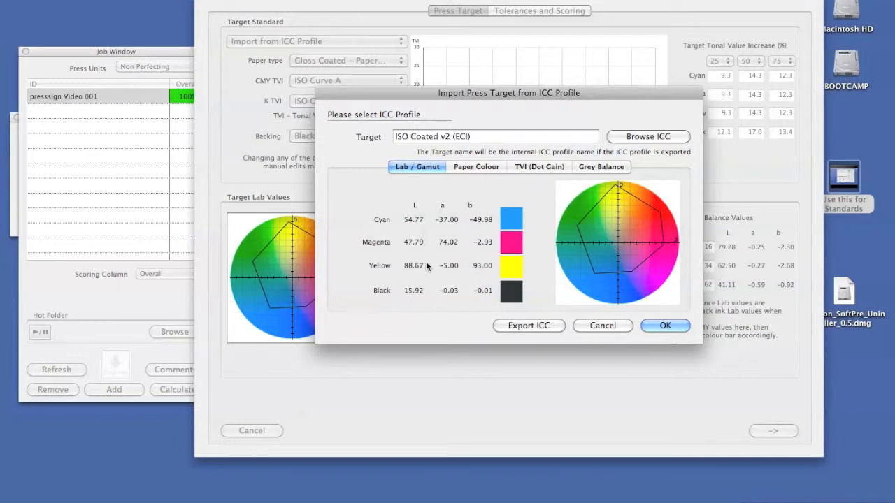
mouse_move(656, 213)
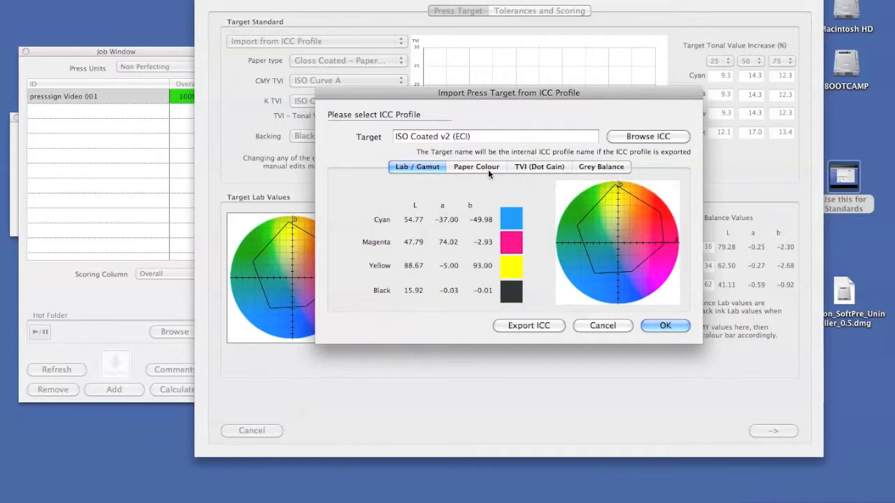
- Review the Paper Colour, TVI (Dot Gain) and Grey Balance values, ending on Paper Colour
click(476, 166)
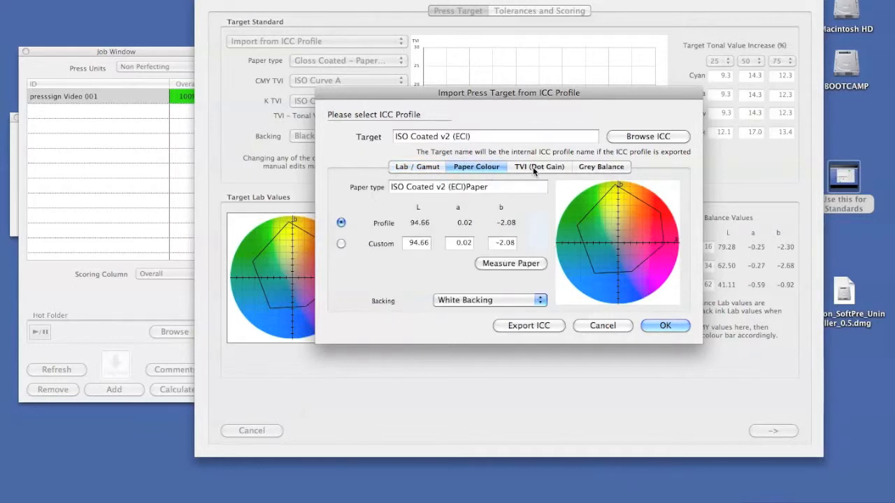
click(538, 166)
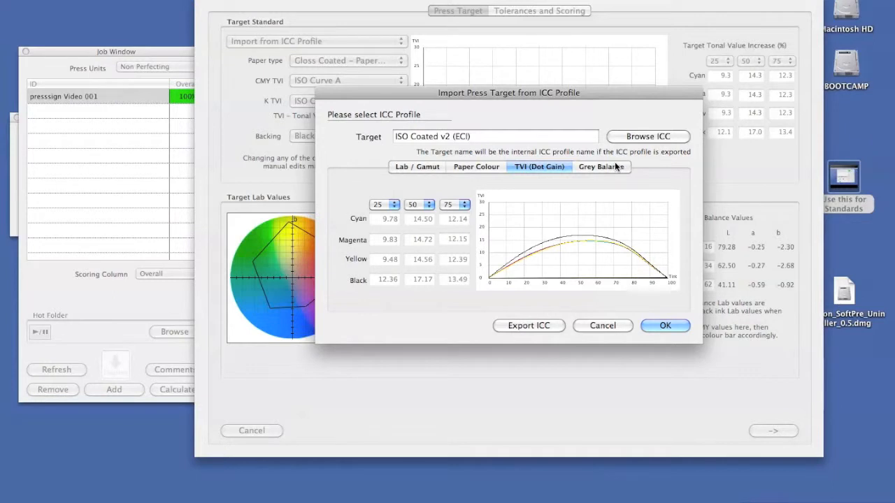
click(600, 166)
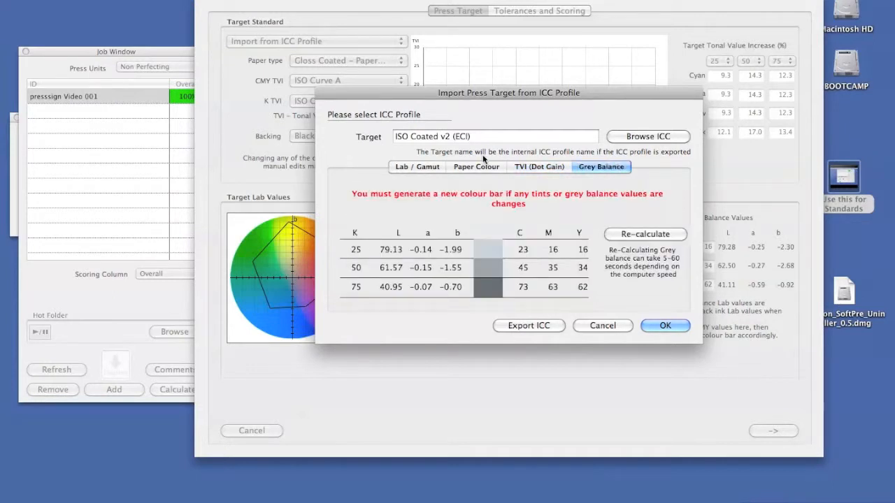
click(475, 167)
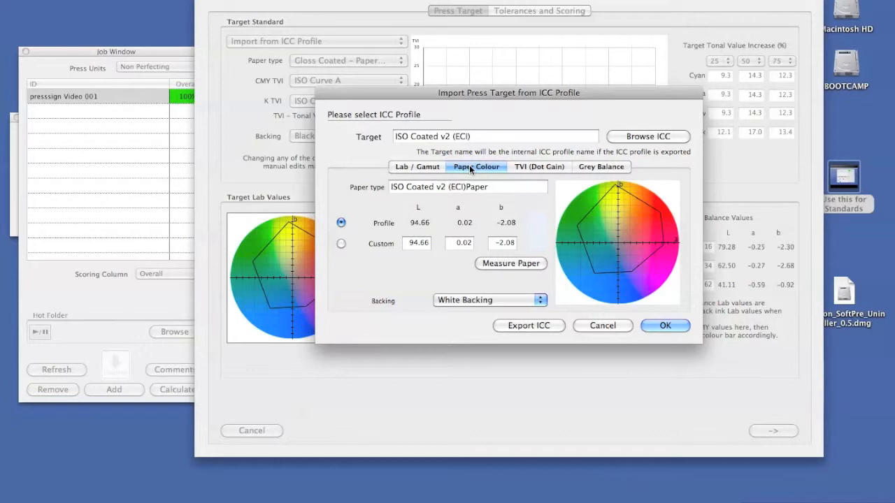
mouse_move(442, 103)
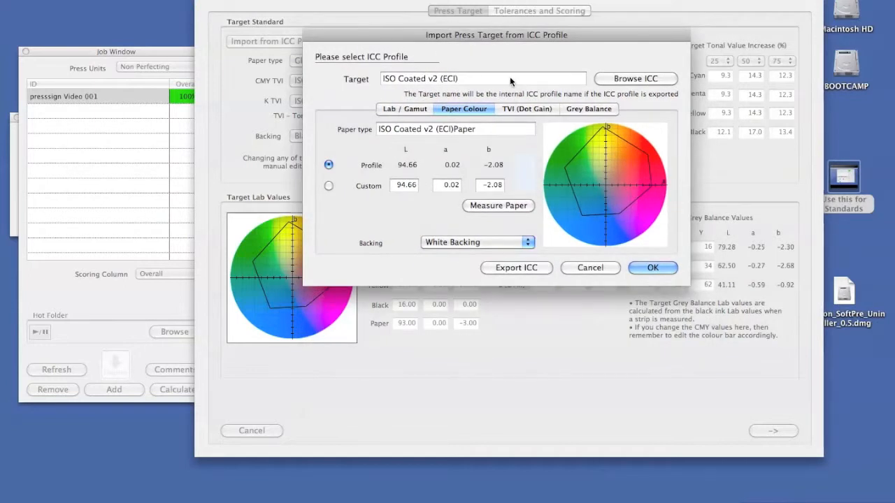
mouse_move(514, 115)
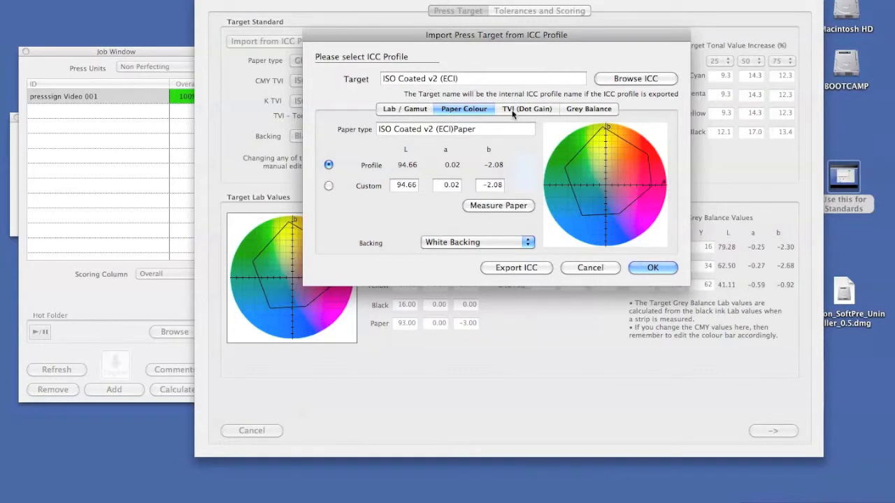
- Append 'Edit for new paper' to the target name ISO Coated v2 (ECI)
click(483, 79)
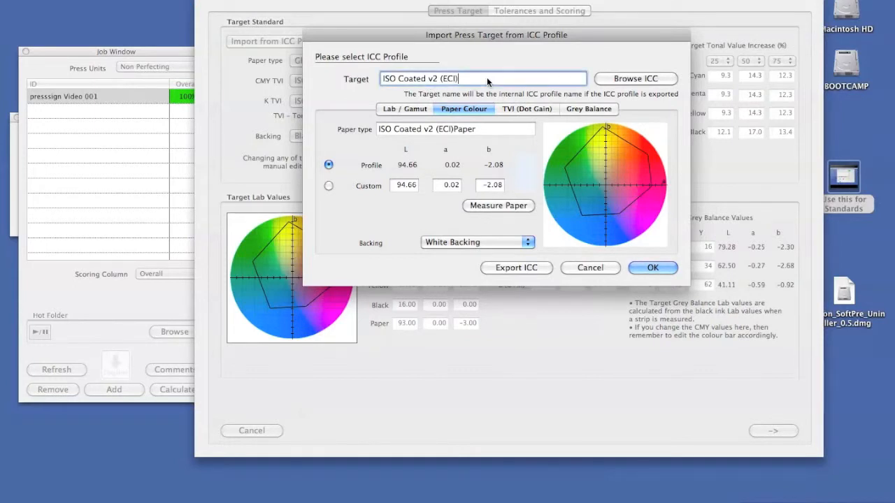
text(Edit)
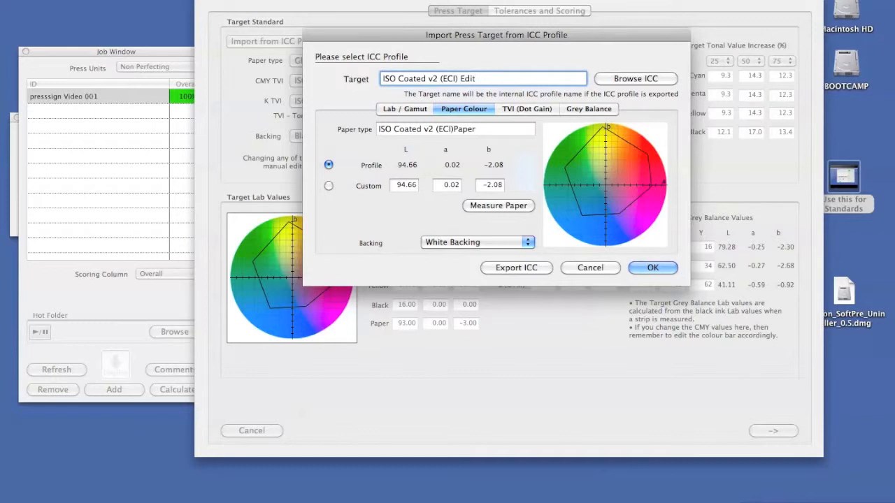
text(for new)
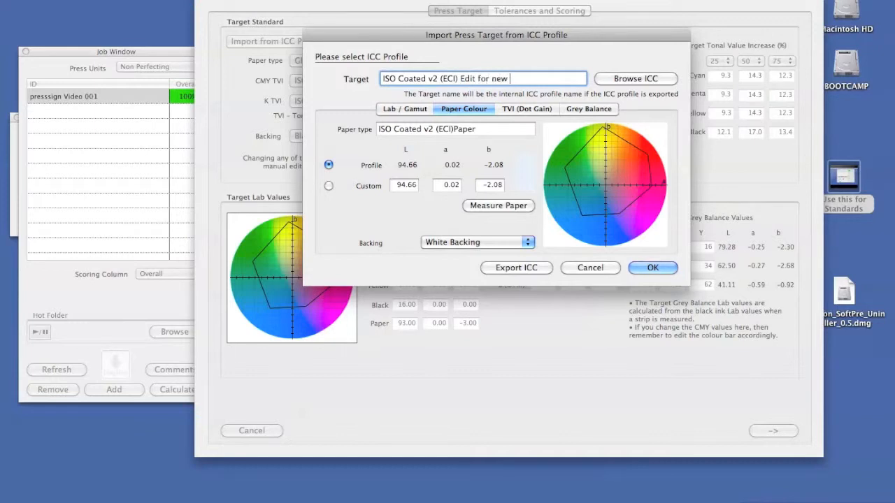
text(paper)
click(456, 128)
text( Edit)
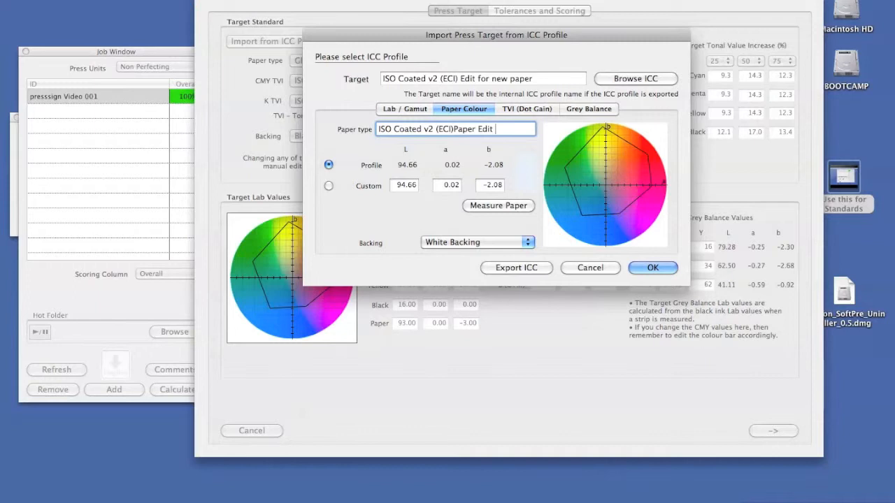
text(for new Paper)
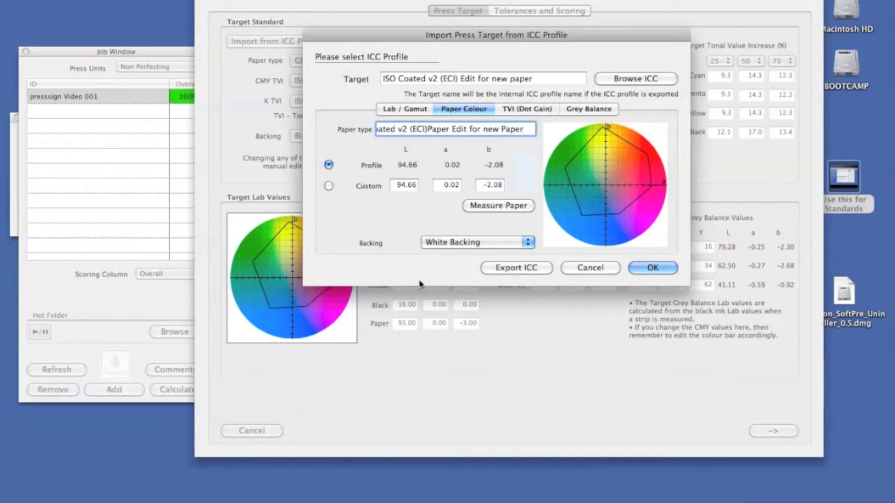
- Switch paper white to Custom and measure it as L 94.87, a -0.08, b -1.80
click(329, 184)
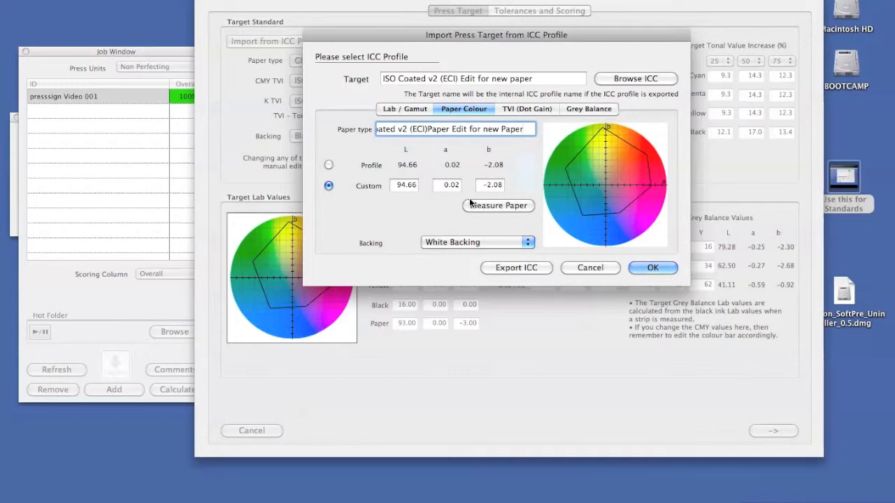
click(498, 206)
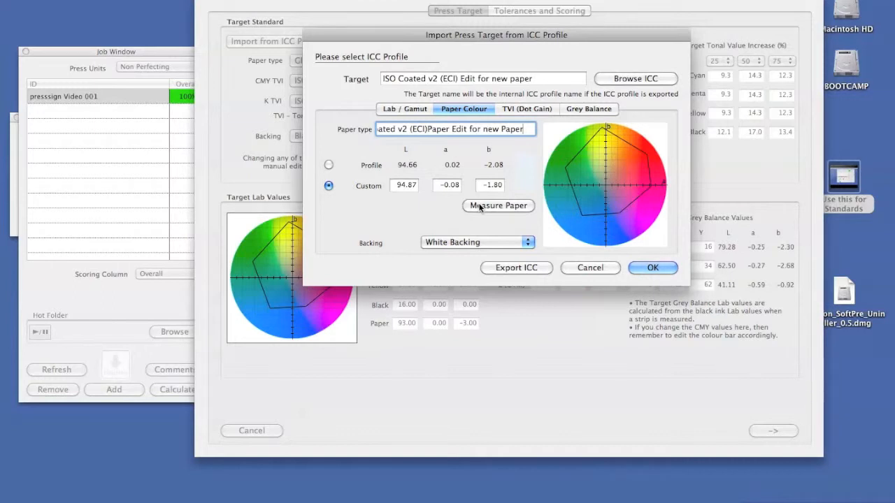
mouse_move(525, 176)
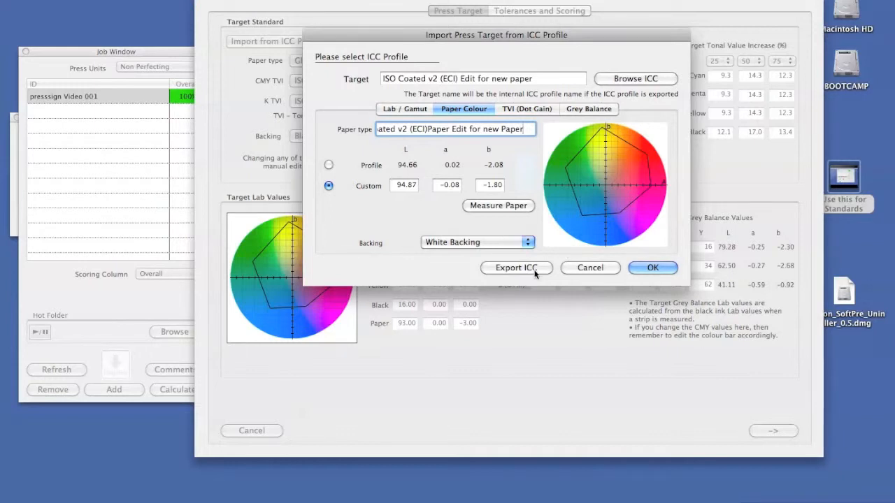
- Export the target as ICC profile 'ISO Coated v2 (ECI) Edit for new paper' in ColorSync
click(516, 269)
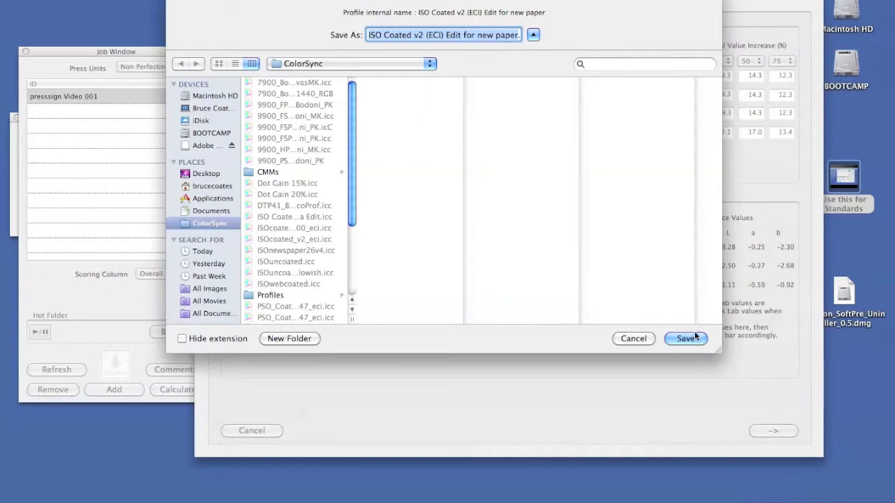
click(685, 339)
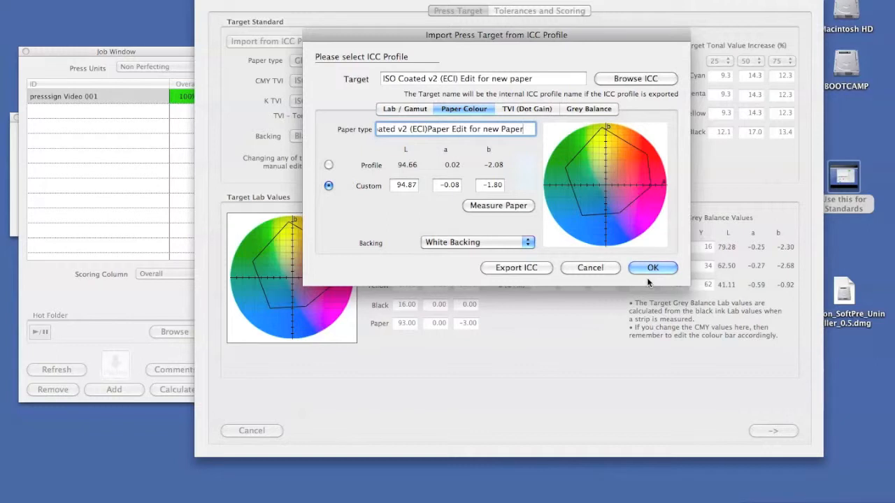
mouse_move(660, 272)
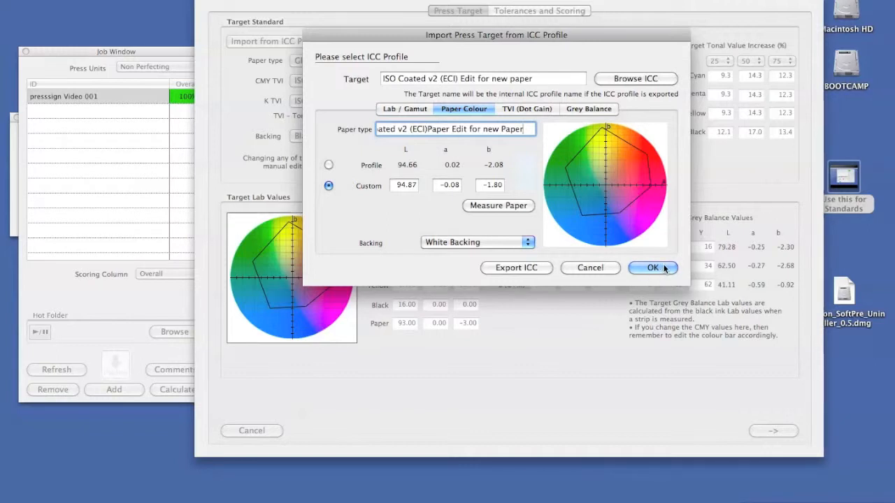
- Accept the import and save the press target as 'ISO Coated v2 (ECI) Edit for new paper'
click(652, 268)
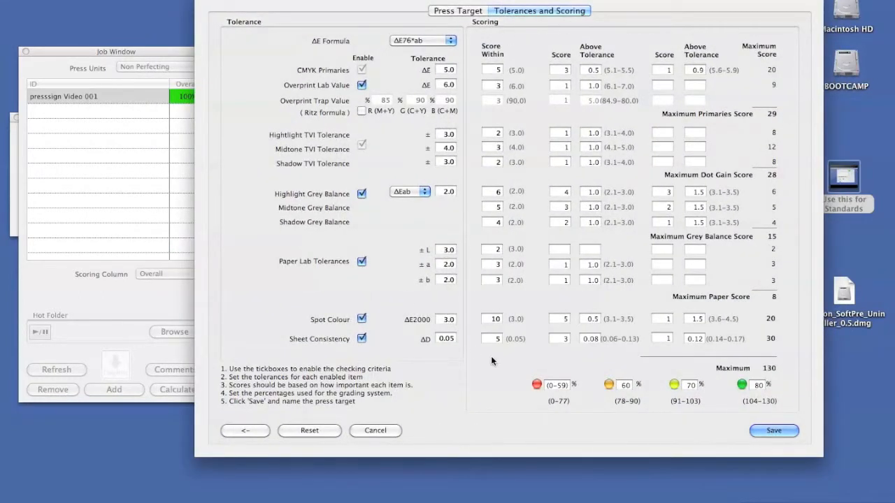
mouse_move(501, 361)
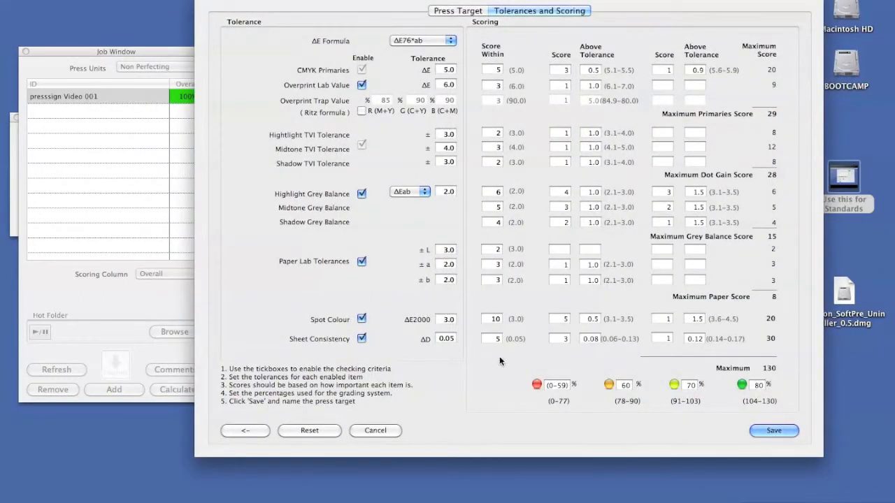
click(774, 431)
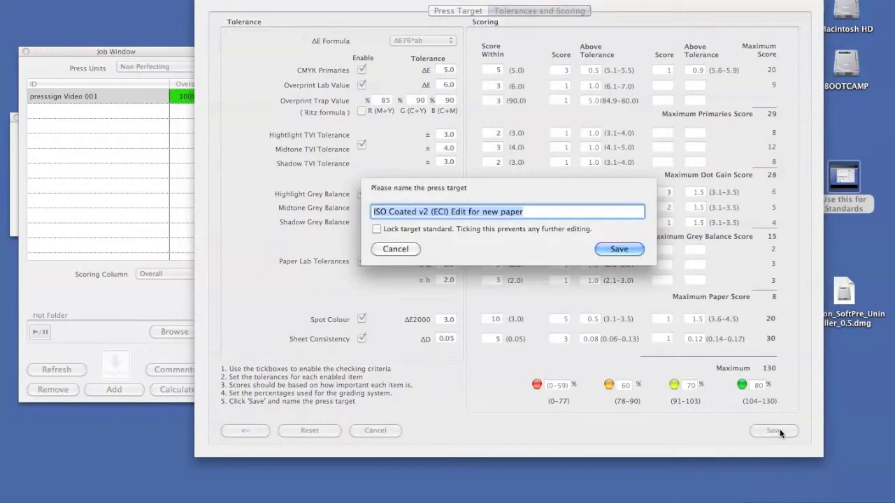